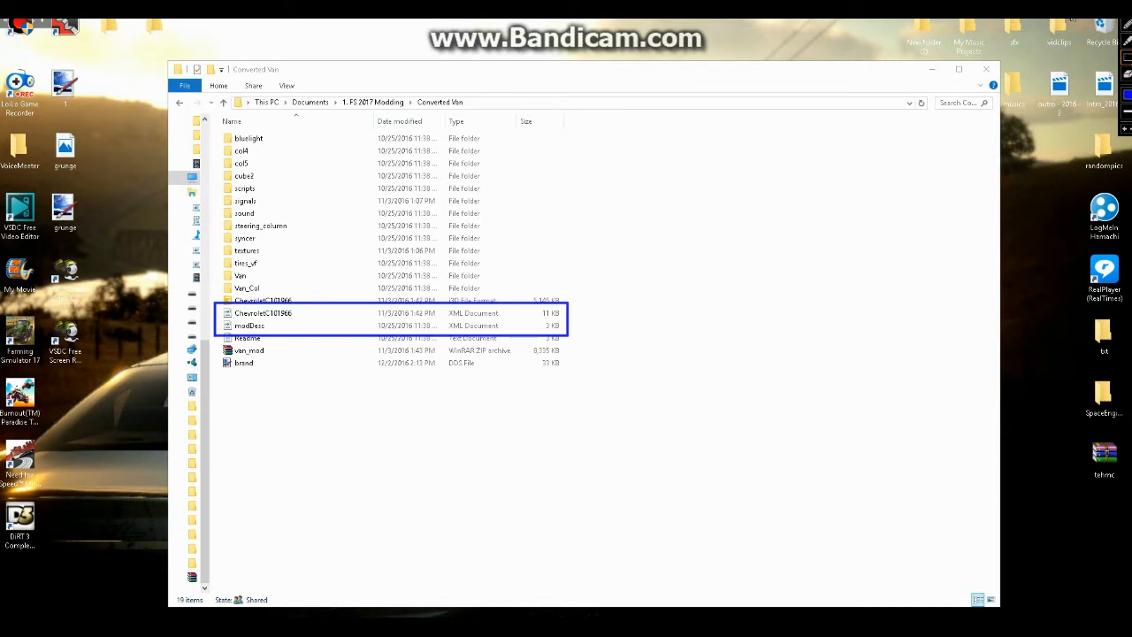
# Open the van's Chevrolet vehicle XML in Notepad++ via Edit with Notepad++
pyautogui.rightClick(262, 311)
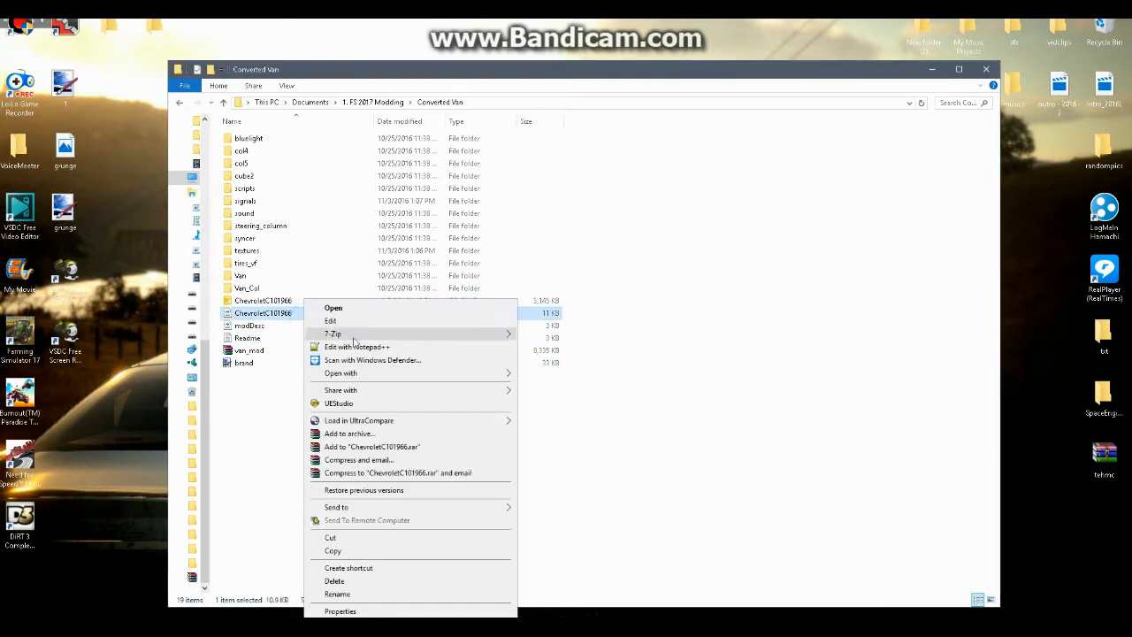
pyautogui.click(357, 345)
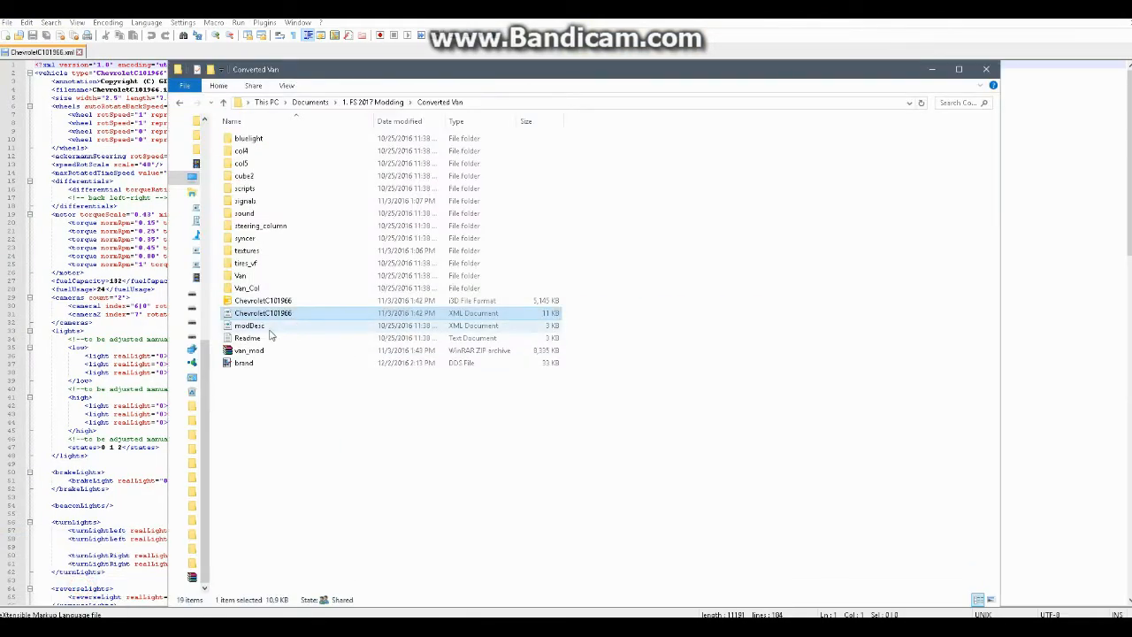
# Open modDesc.xml as a second Notepad++ tab and place the cursor on the author line
pyautogui.doubleClick(249, 325)
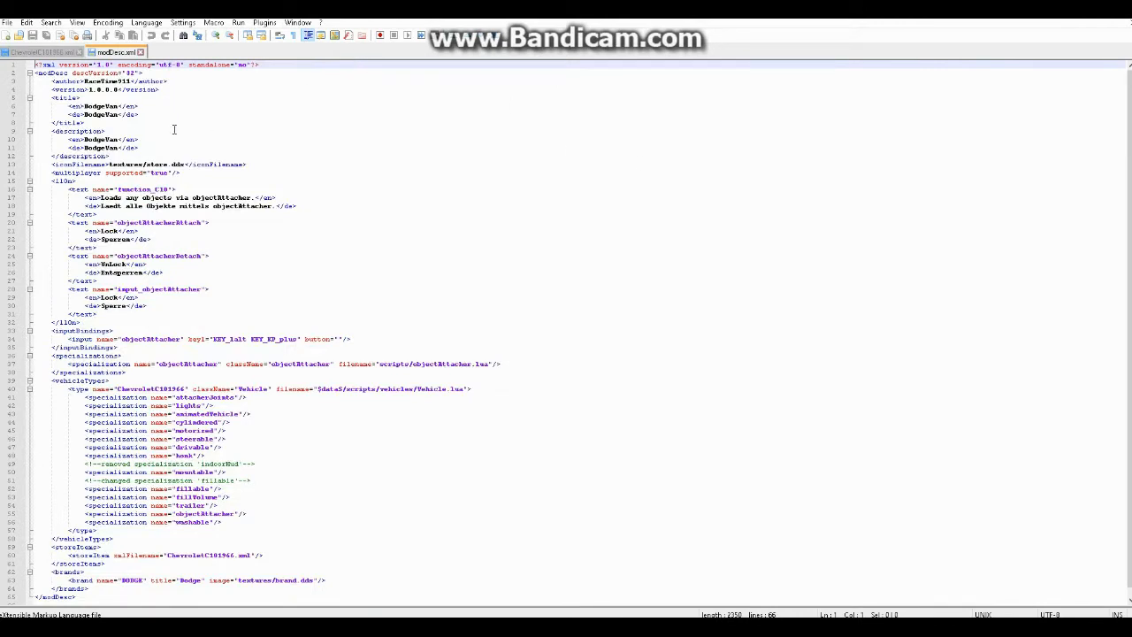
pyautogui.moveTo(241, 175)
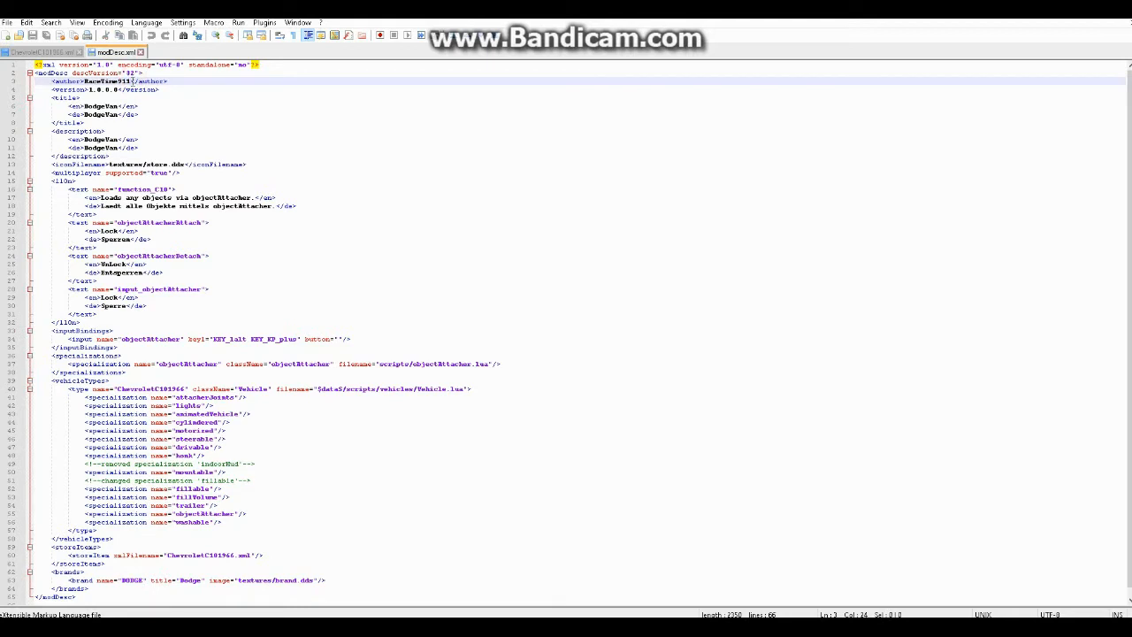
pyautogui.doubleClick(106, 82)
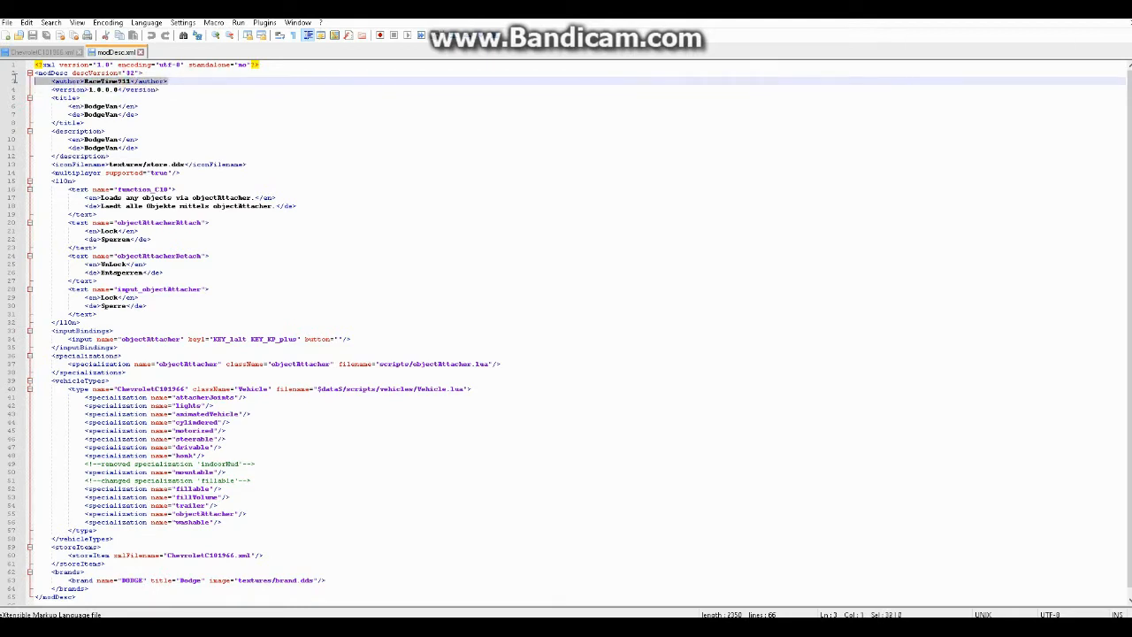
pyautogui.click(175, 89)
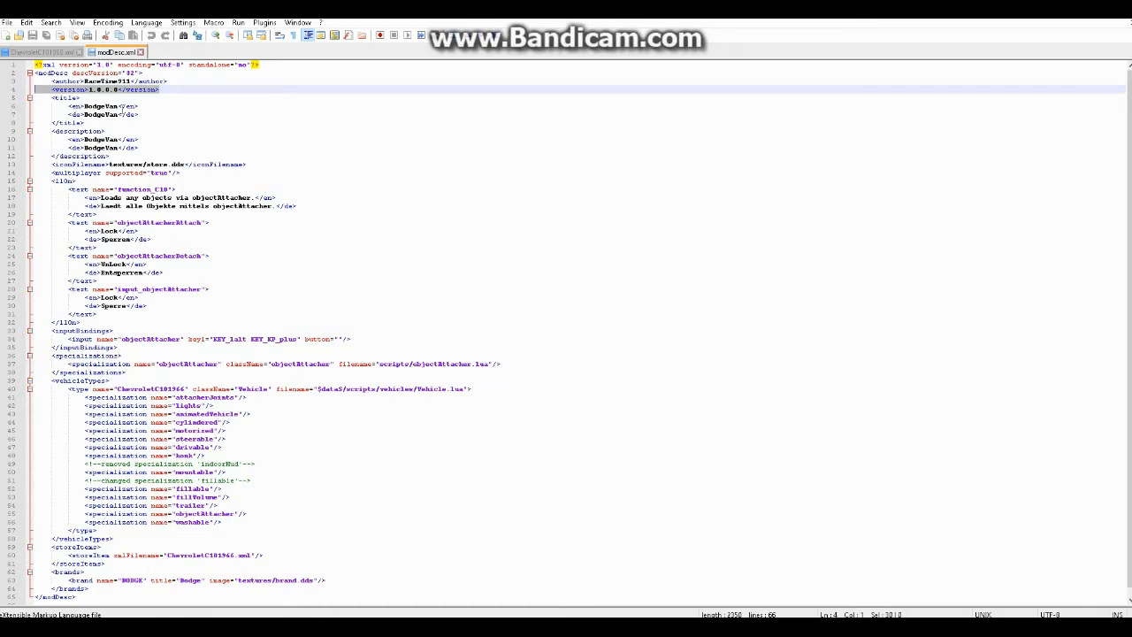
# Edit the English description entry to read "This is a dodge van"
pyautogui.click(97, 106)
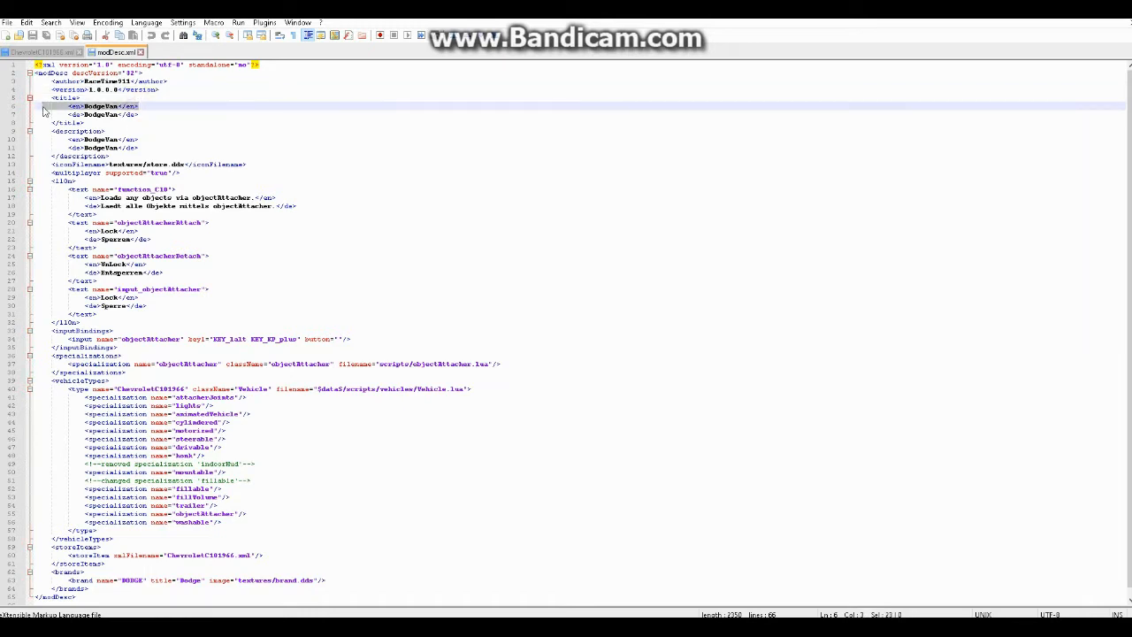
pyautogui.click(110, 106)
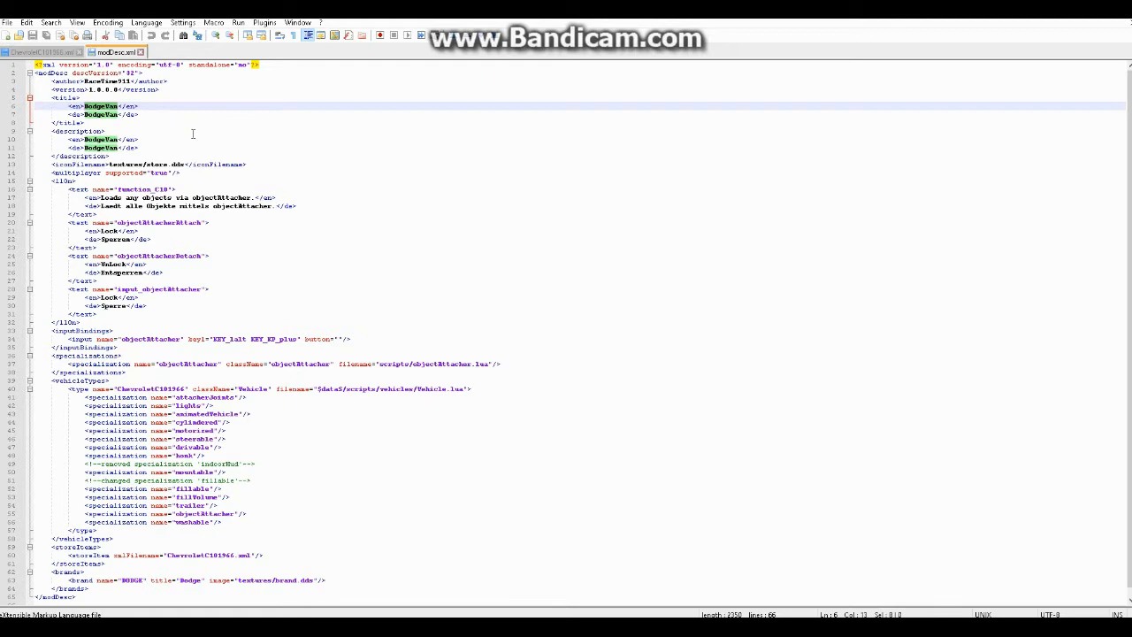
pyautogui.moveTo(173, 127)
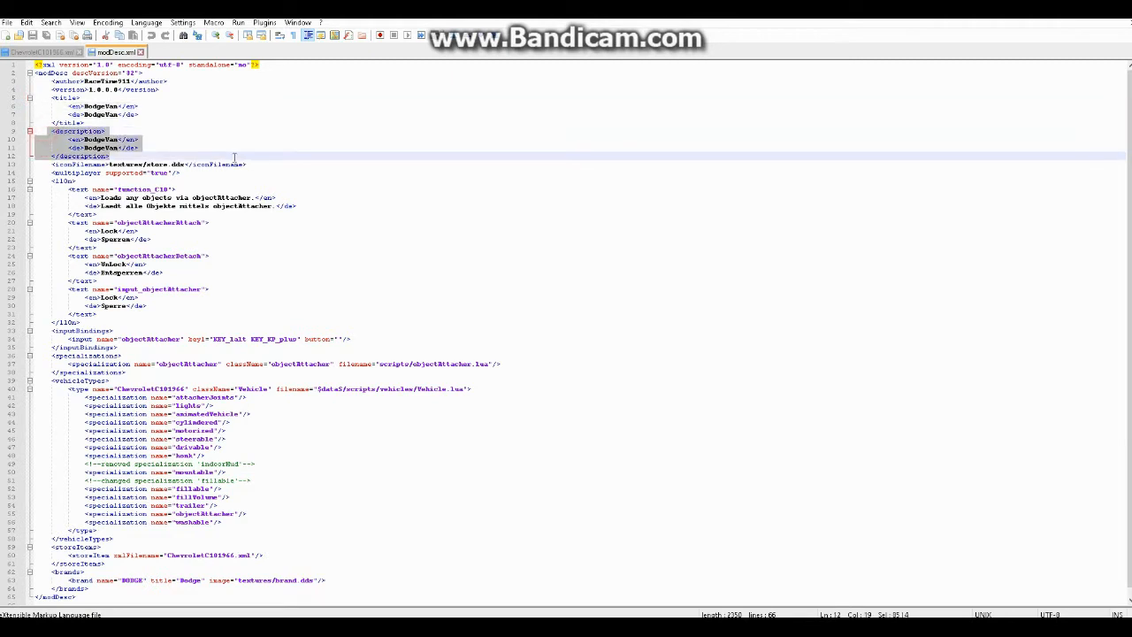
pyautogui.click(128, 155)
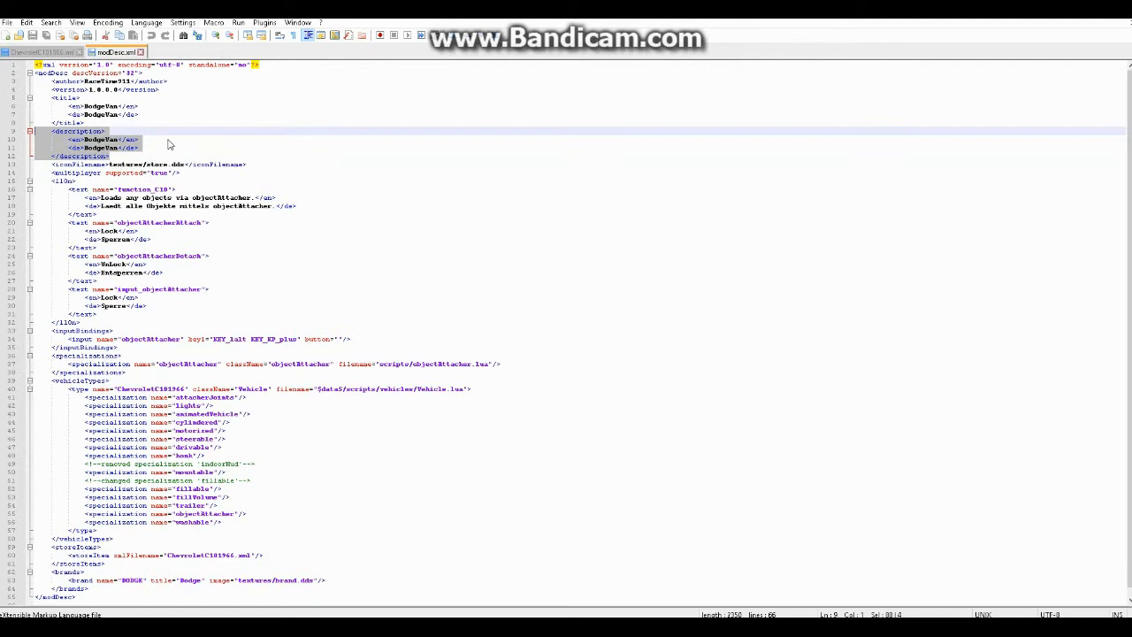
pyautogui.moveTo(114, 149)
pyautogui.write('This is a ')
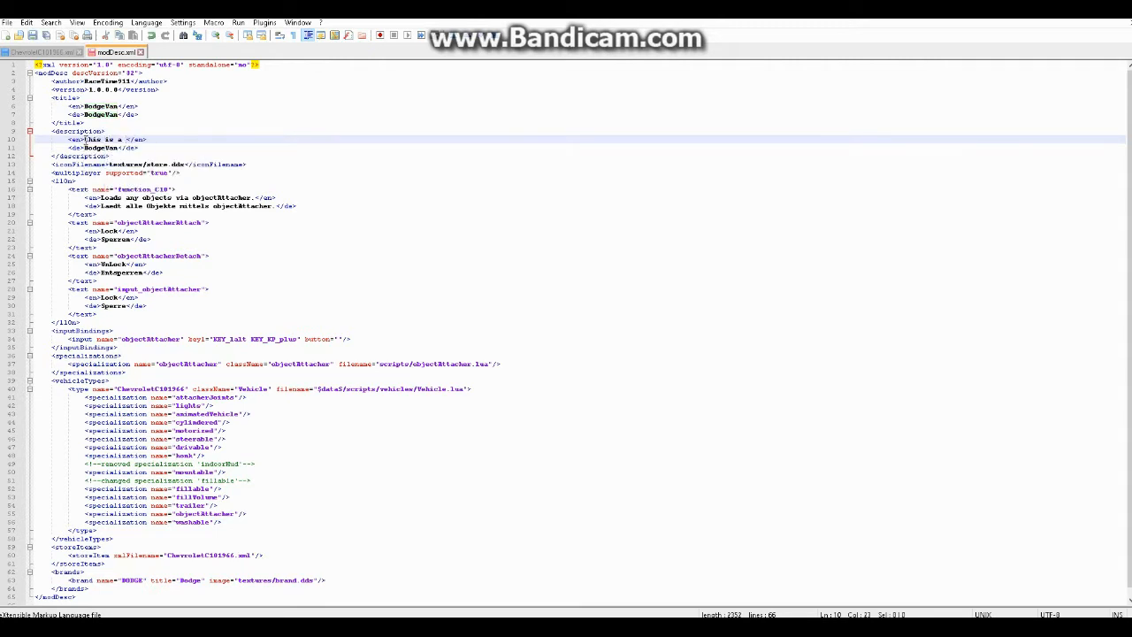
pyautogui.write('dodge van')
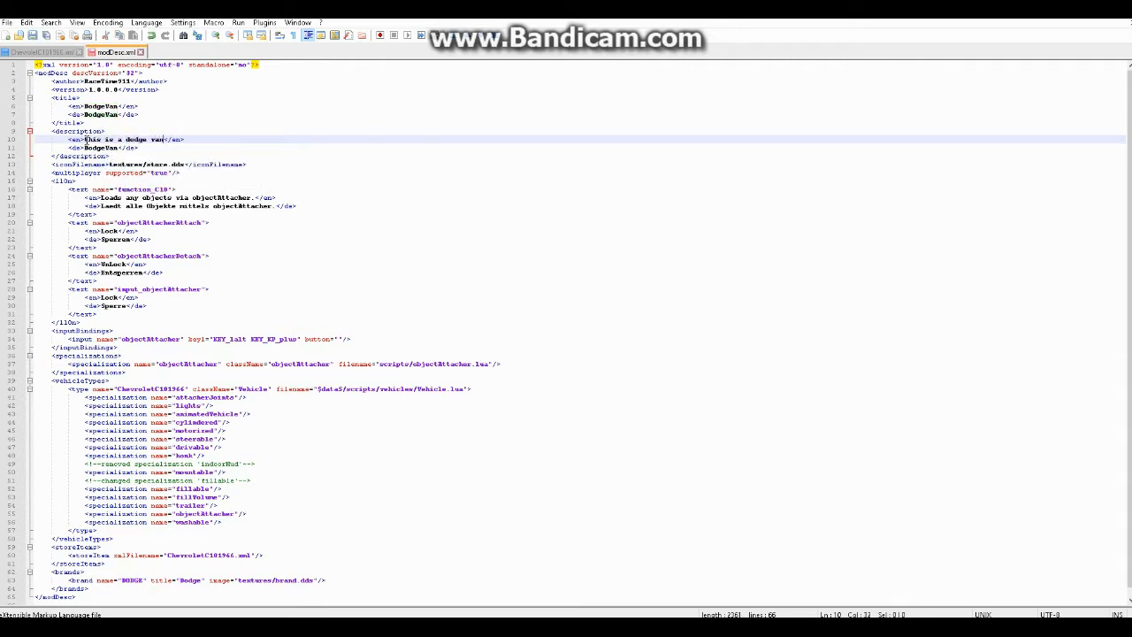
pyautogui.click(110, 156)
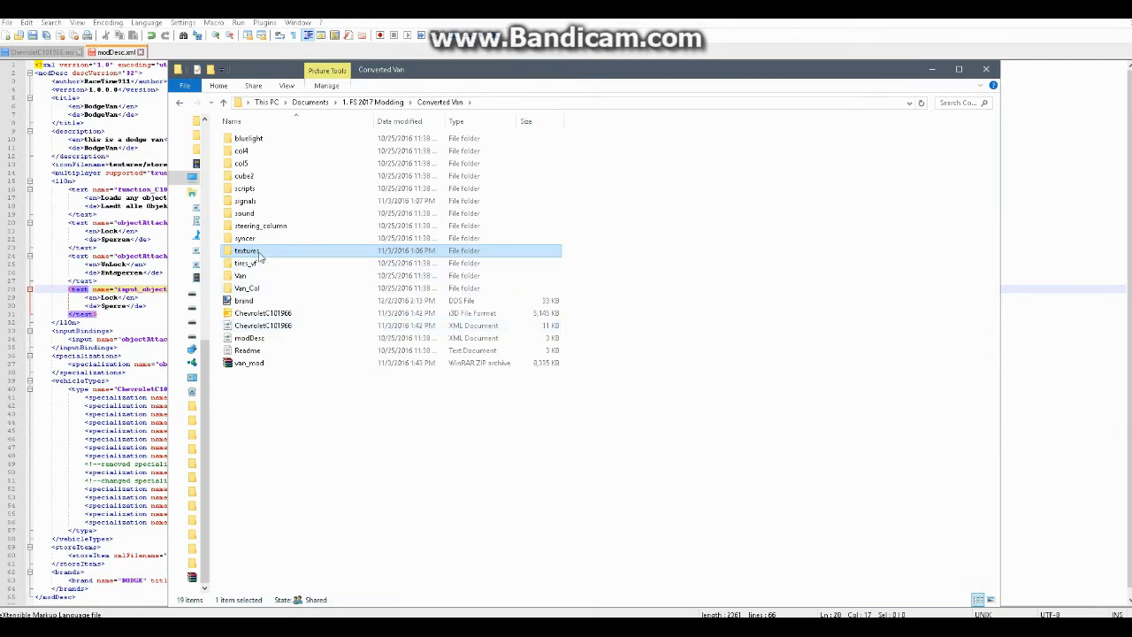
# Open the Converted Van textures folder and select the store.dds image
pyautogui.doubleClick(246, 251)
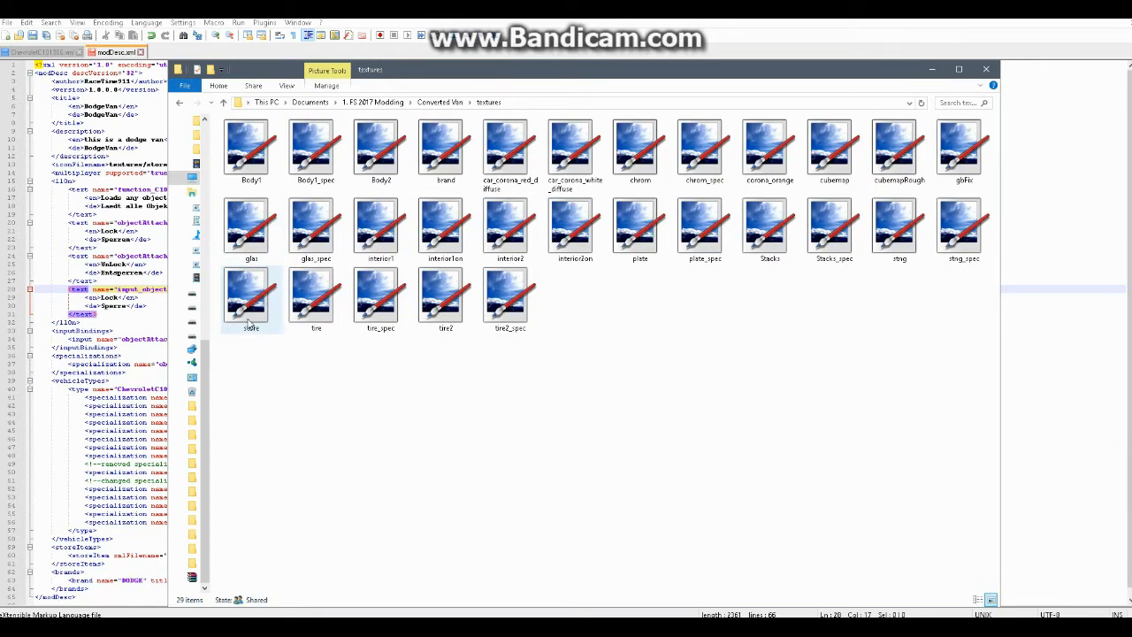
pyautogui.click(251, 297)
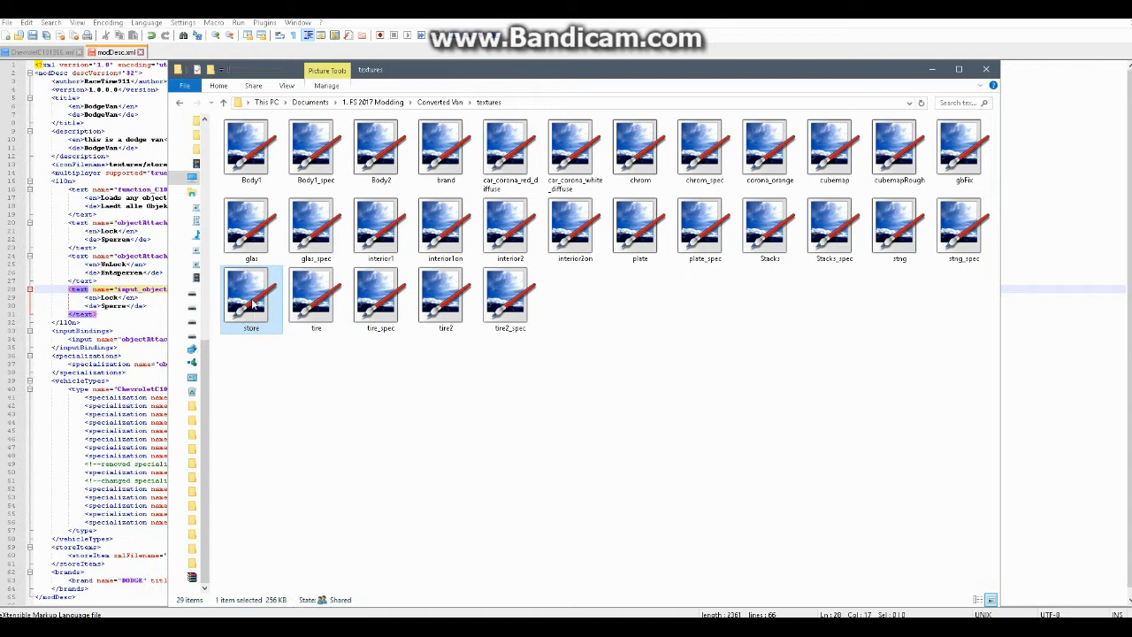
pyautogui.moveTo(251, 298)
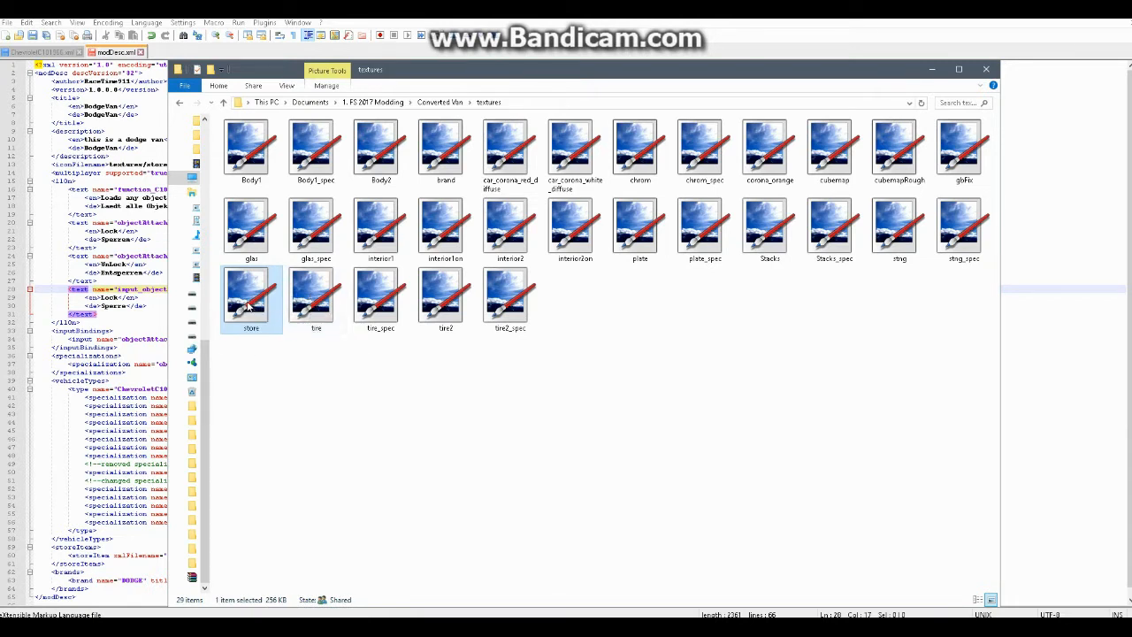
pyautogui.moveTo(251, 297)
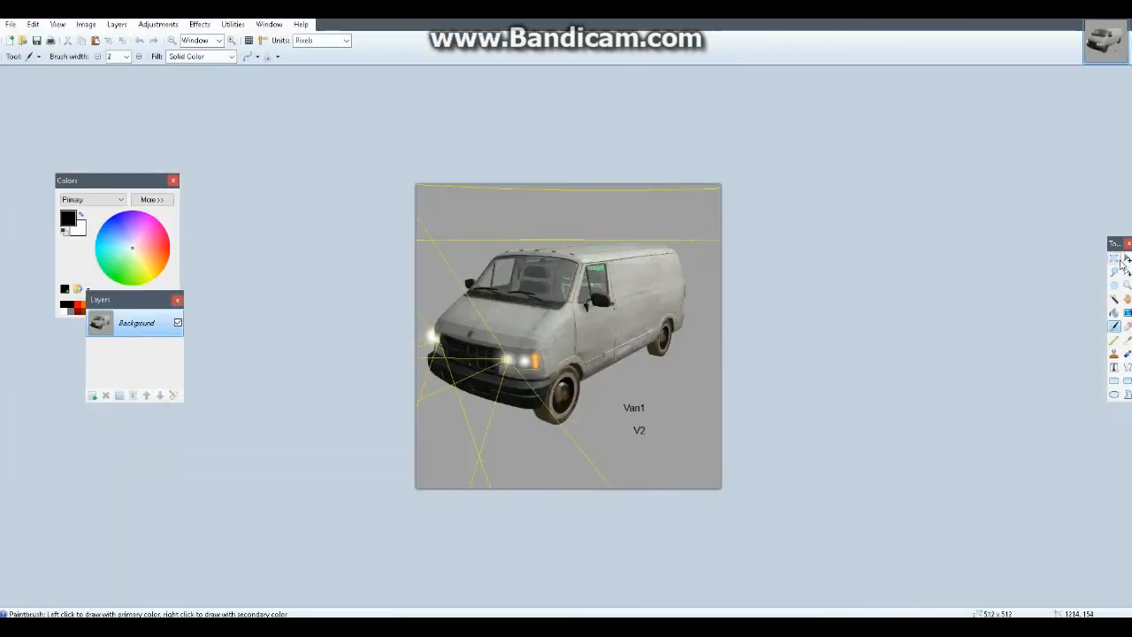
# Select all of store.dds in Paint.NET and bring up the image window's options
pyautogui.click(1114, 259)
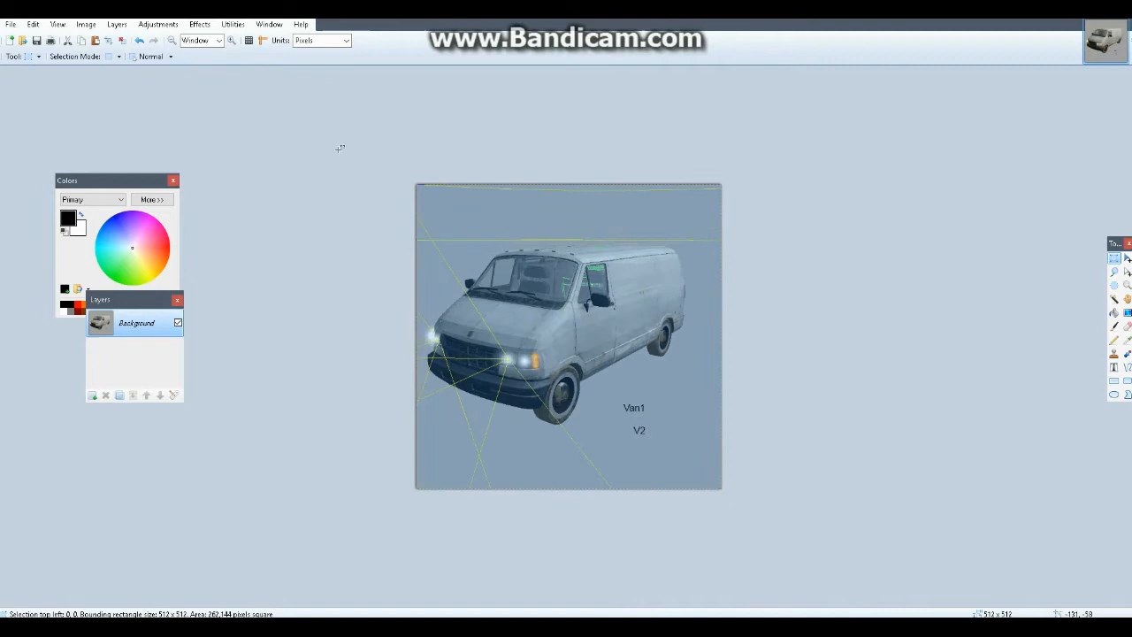
pyautogui.moveTo(557, 206)
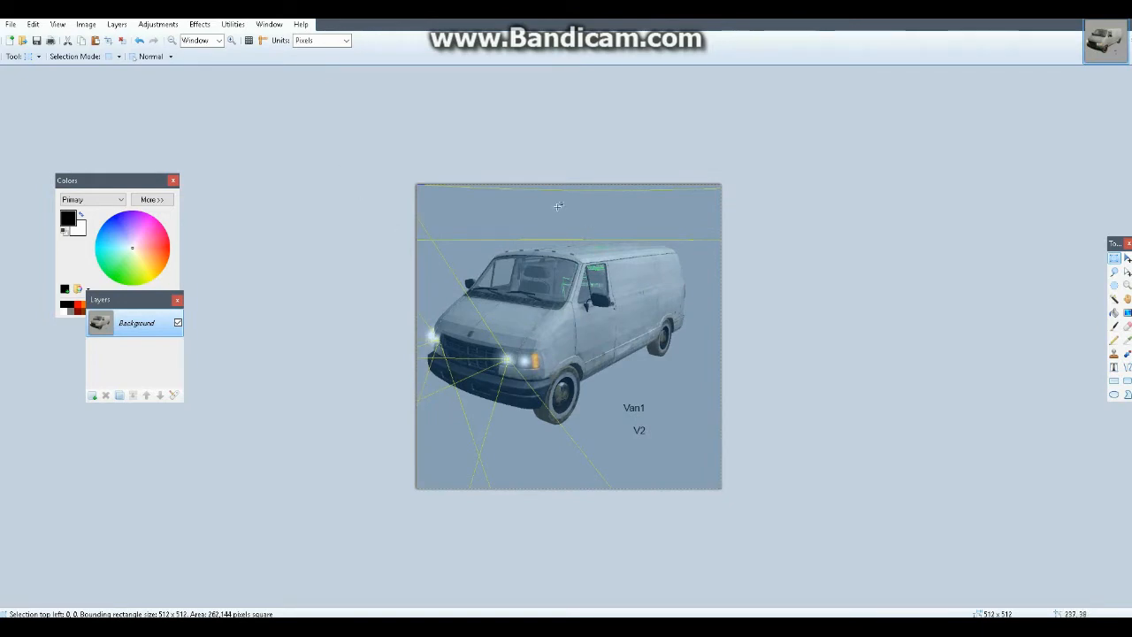
pyautogui.moveTo(656, 318)
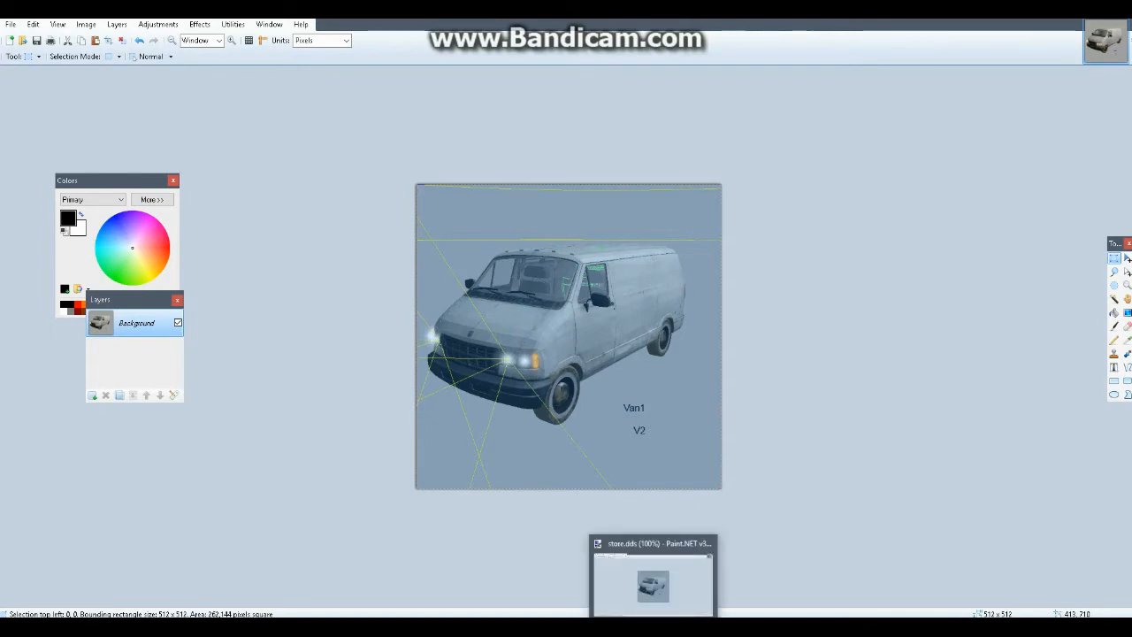
pyautogui.rightClick(651, 575)
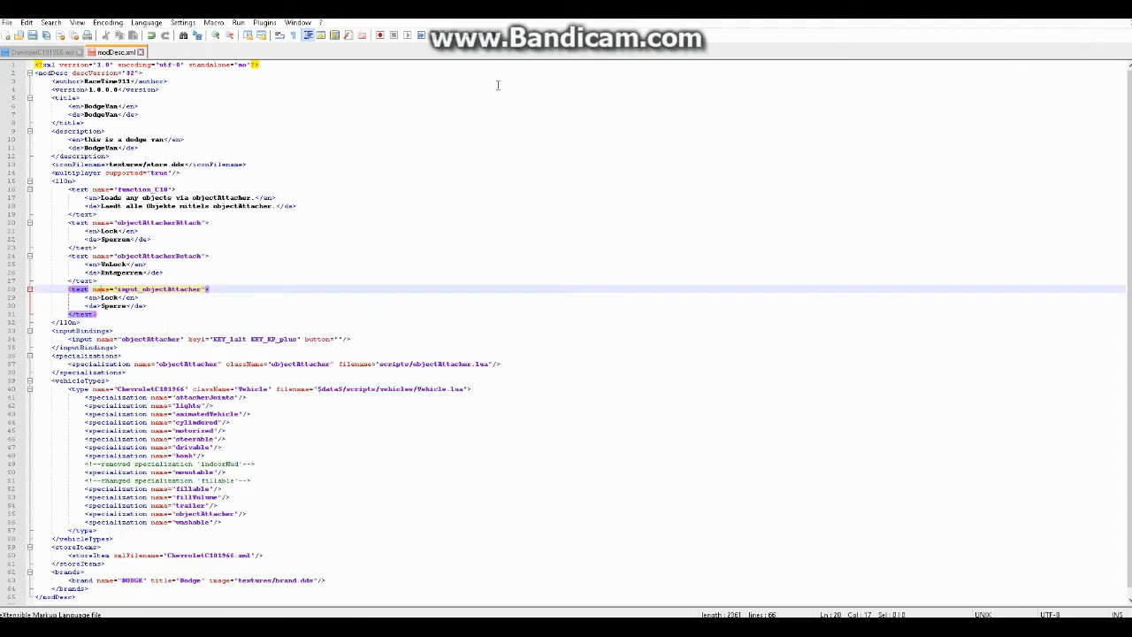
# Scroll the Chevrolet vehicle XML down to its storeData section at the bottom
pyautogui.click(53, 51)
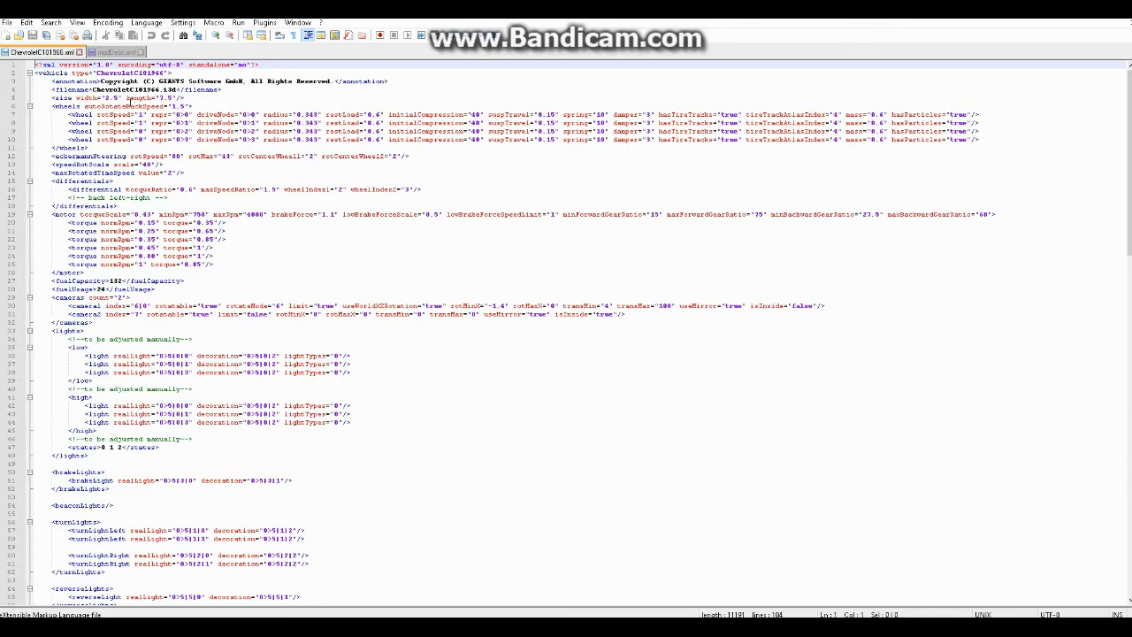
pyautogui.scroll(-3)
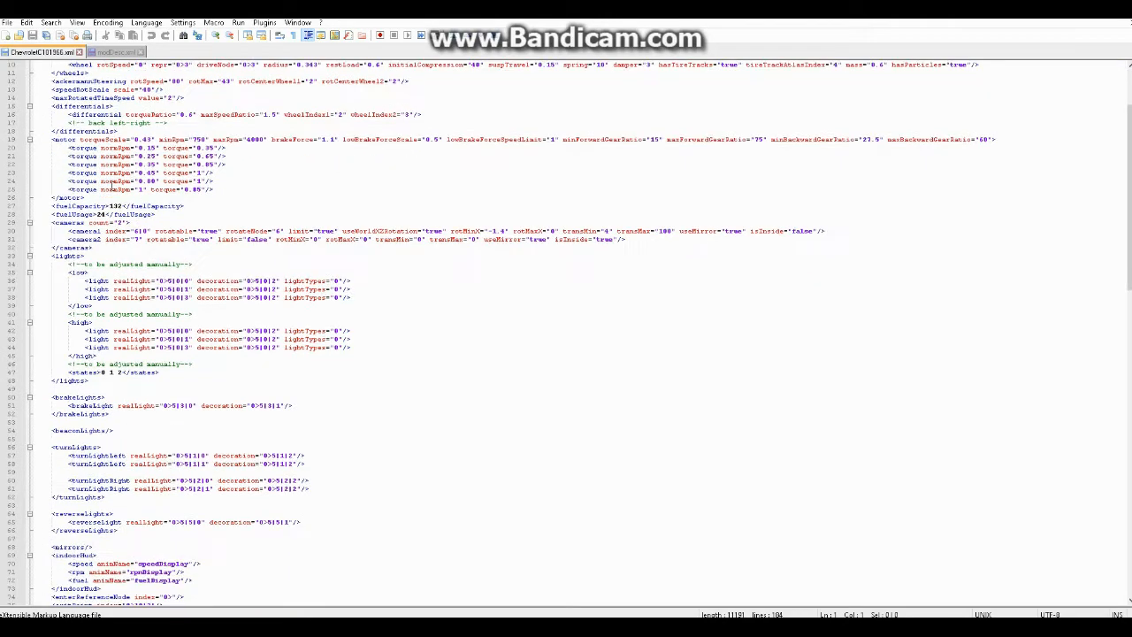
pyautogui.scroll(-3)
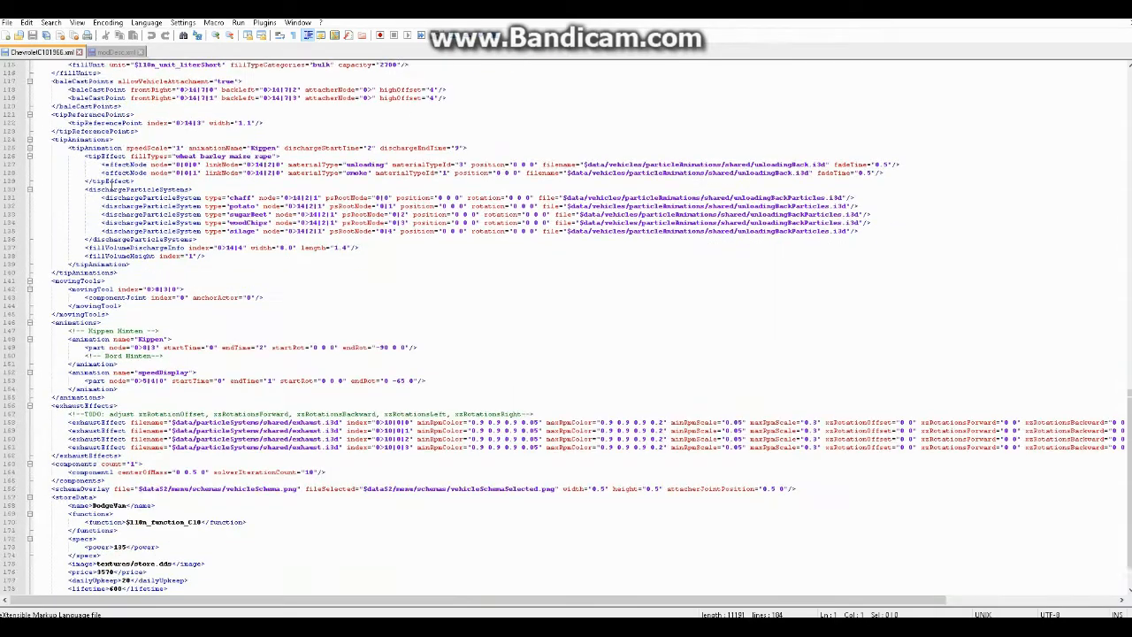
pyautogui.scroll(-3)
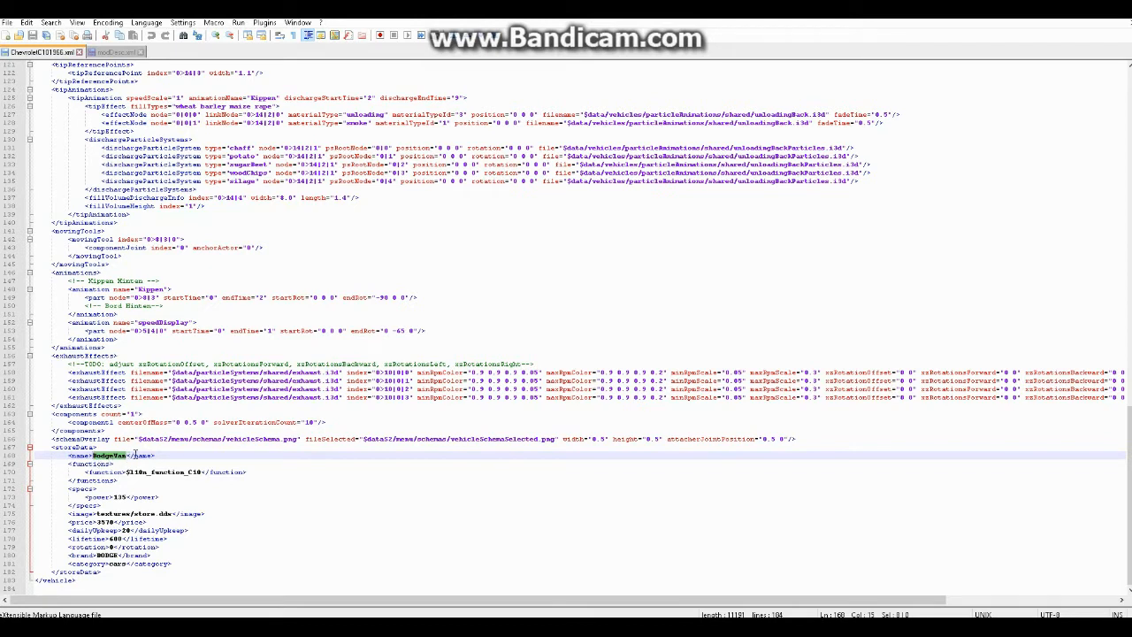
# Edit the storeData name, image, price, dailyUpkeep and brand values for the van
pyautogui.click(122, 455)
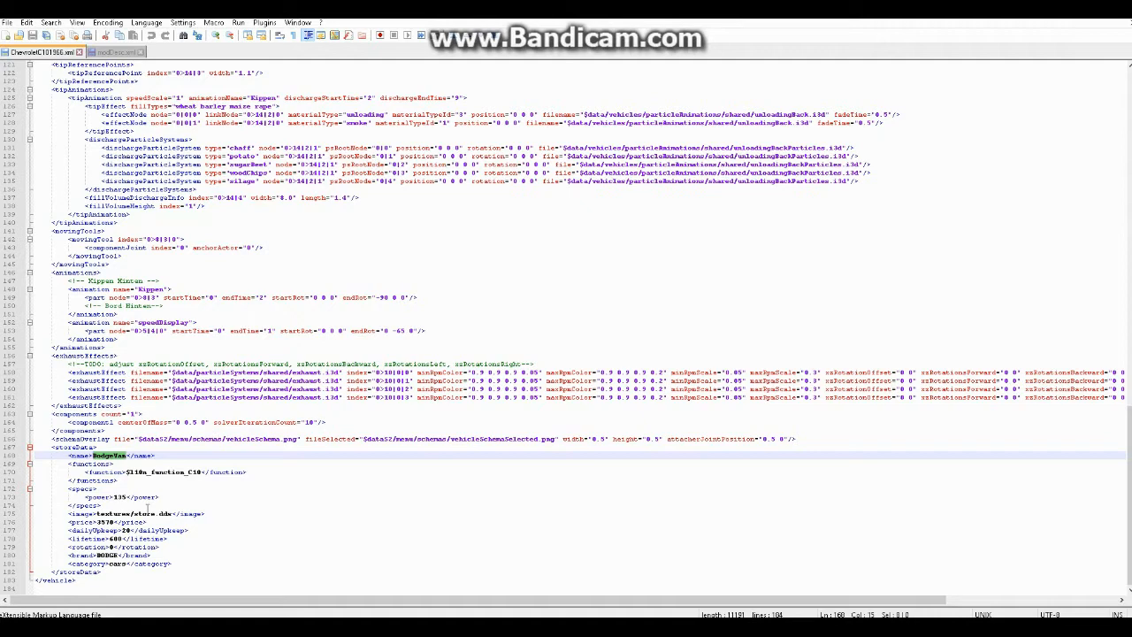
pyautogui.click(132, 513)
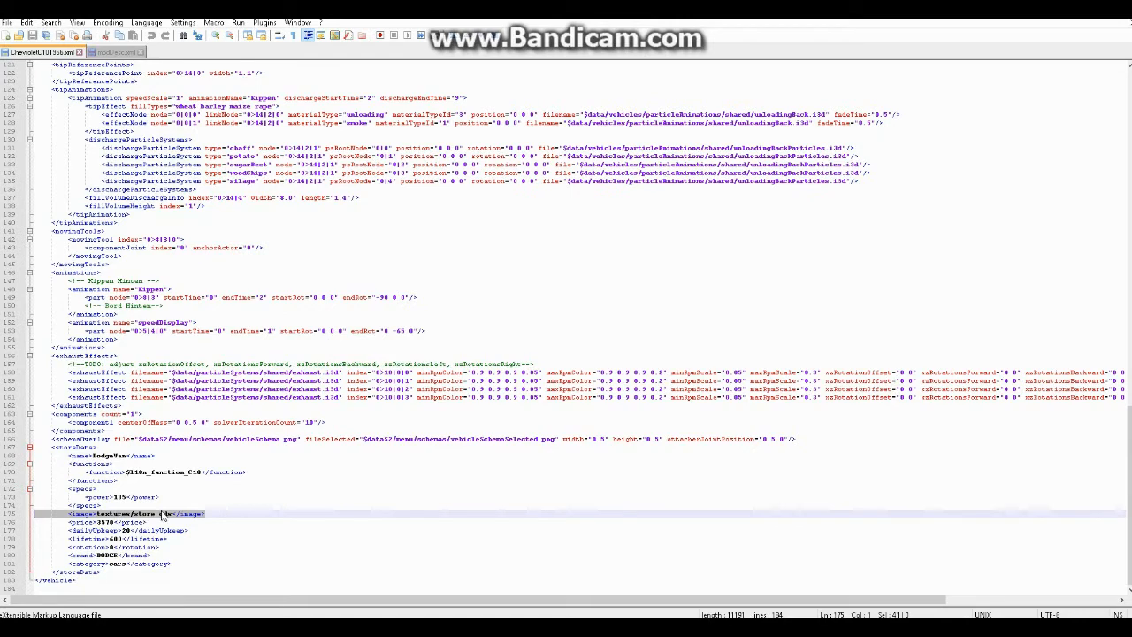
pyautogui.click(133, 520)
pyautogui.write('23453')
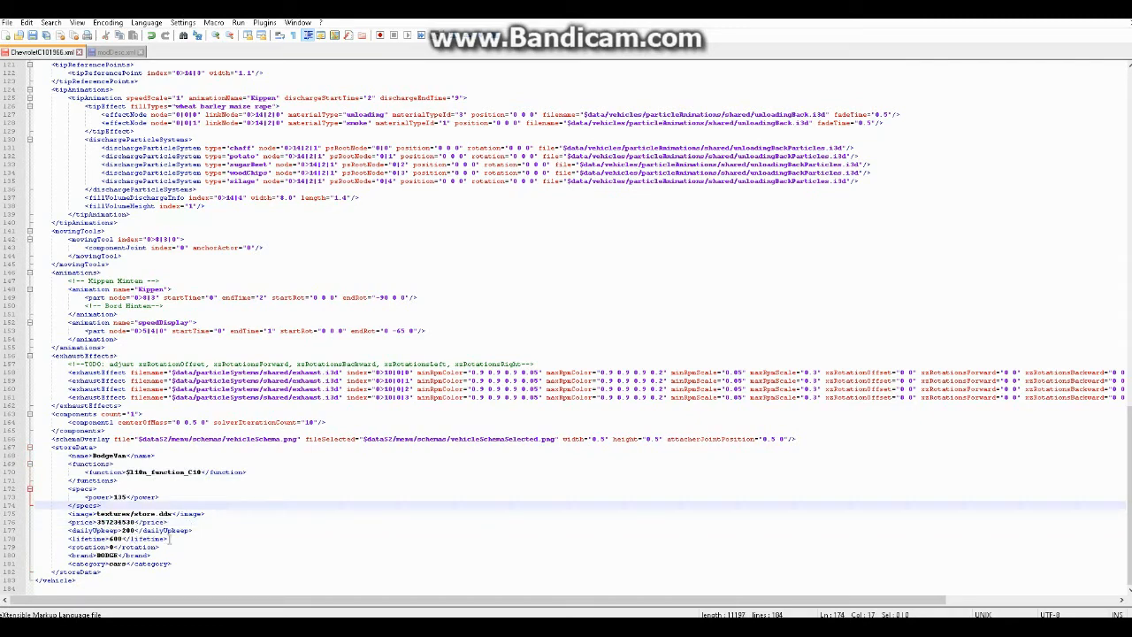
pyautogui.click(115, 537)
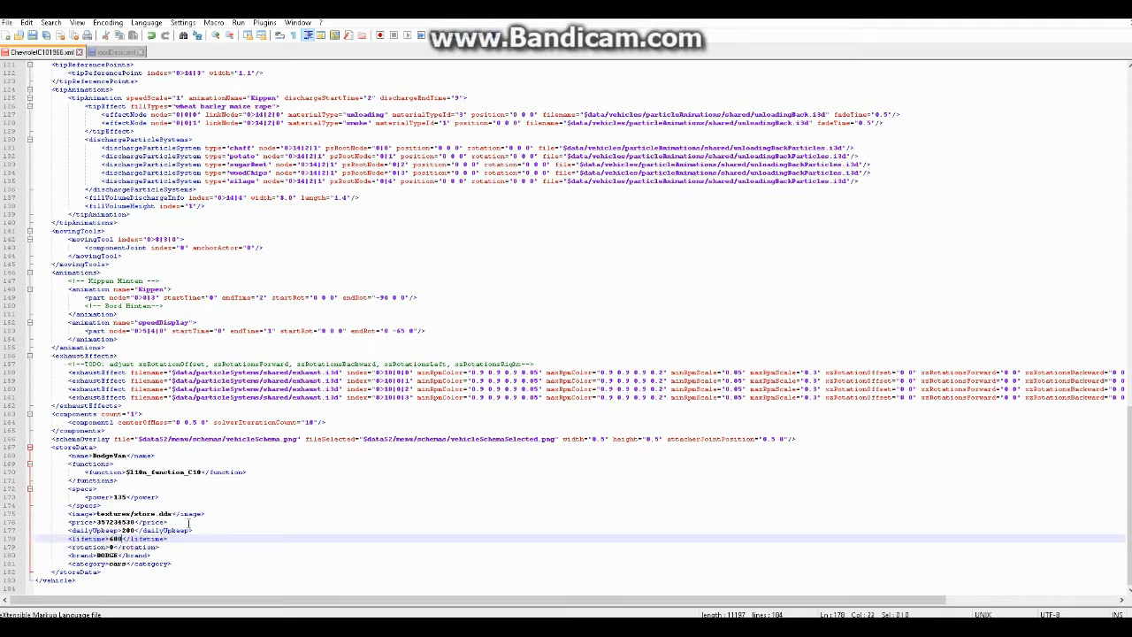
pyautogui.moveTo(173, 545)
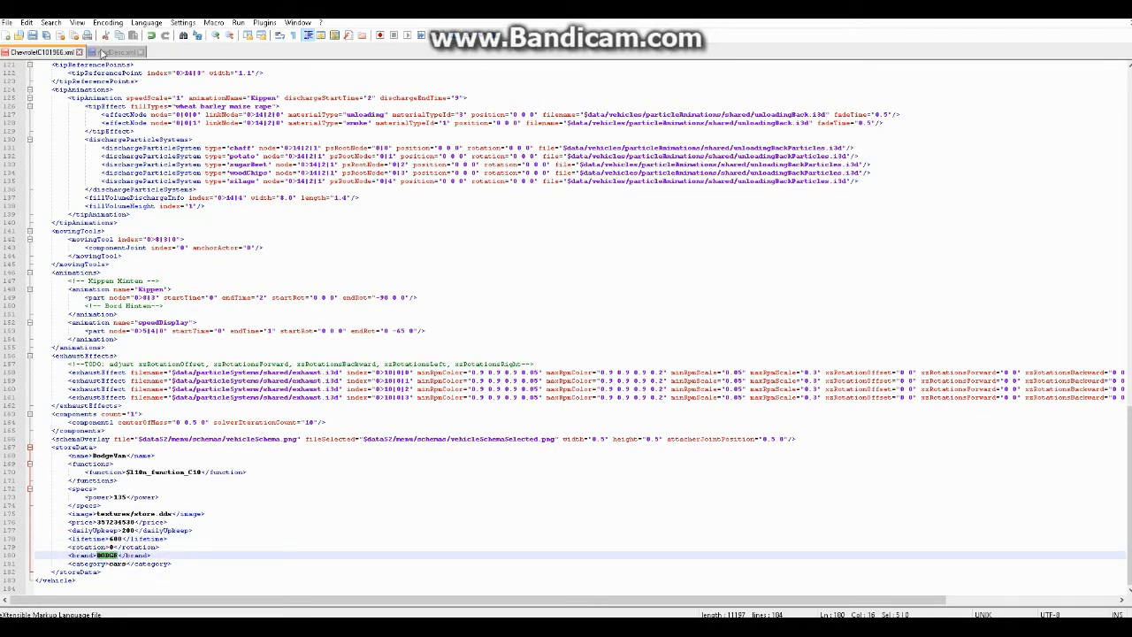
pyautogui.click(113, 52)
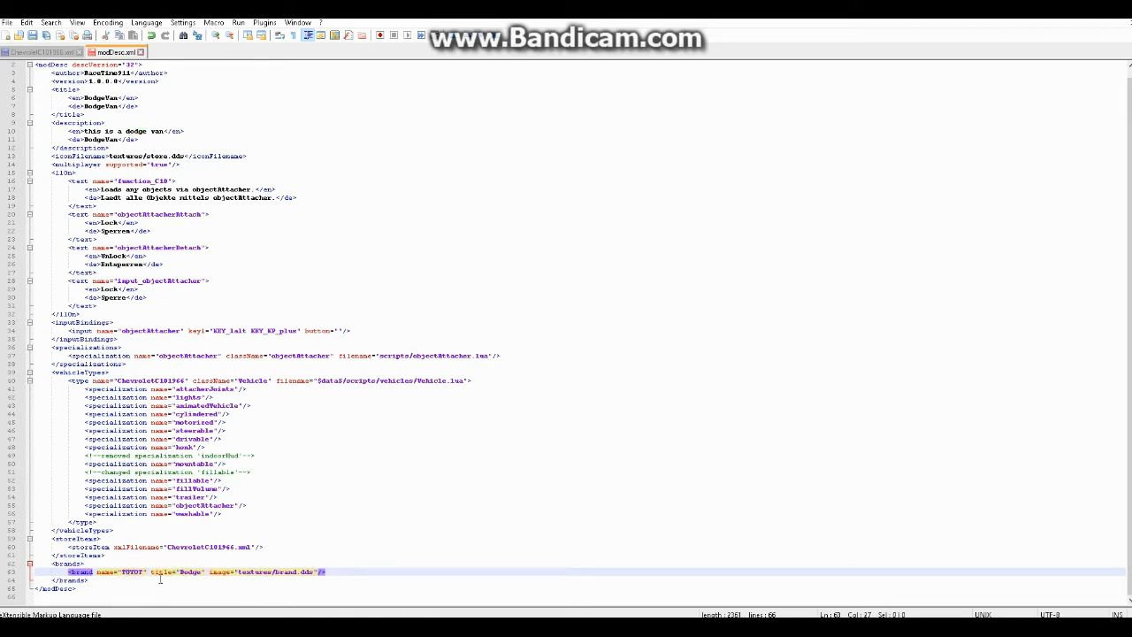
# Set the modDesc brand element's name and title to DODGE with a brand image path
pyautogui.write('BMW')
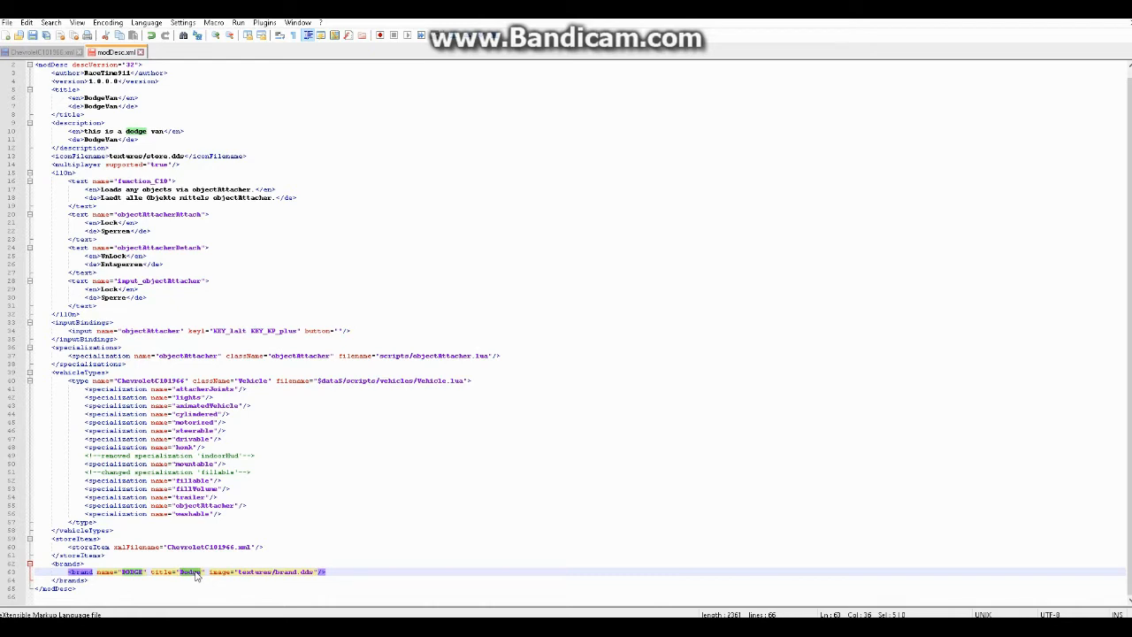
pyautogui.click(132, 572)
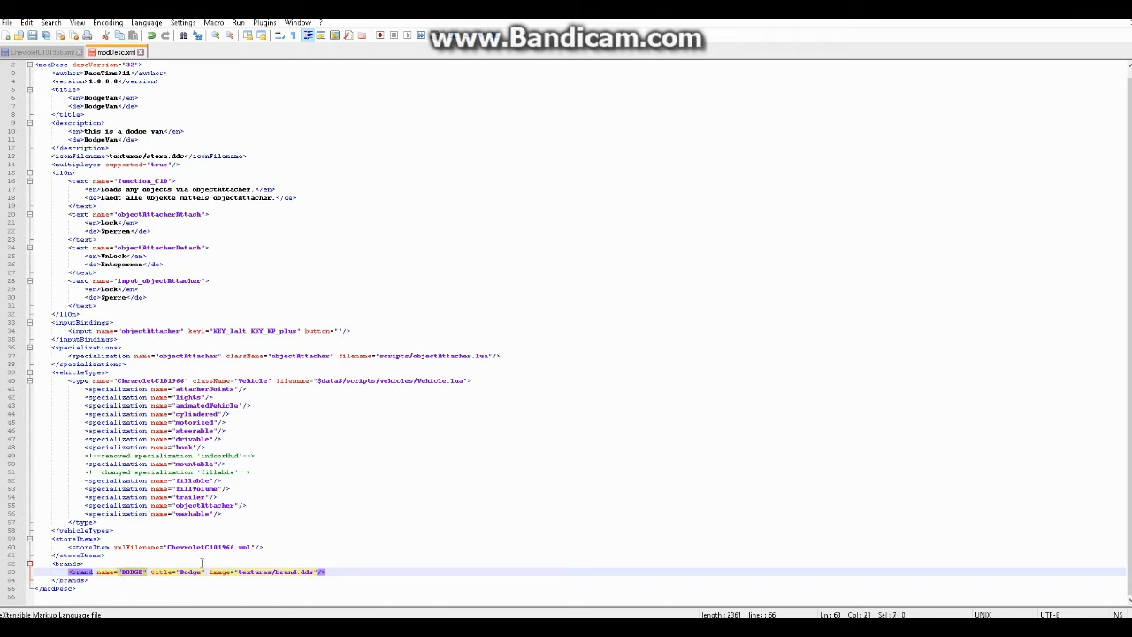
pyautogui.click(212, 571)
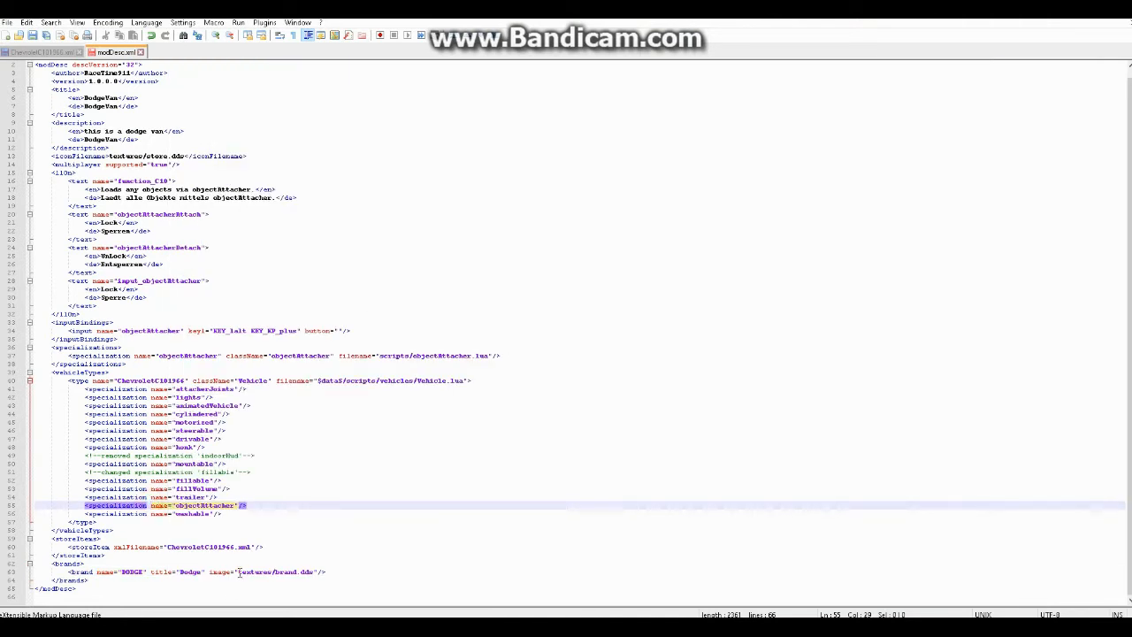
pyautogui.click(283, 571)
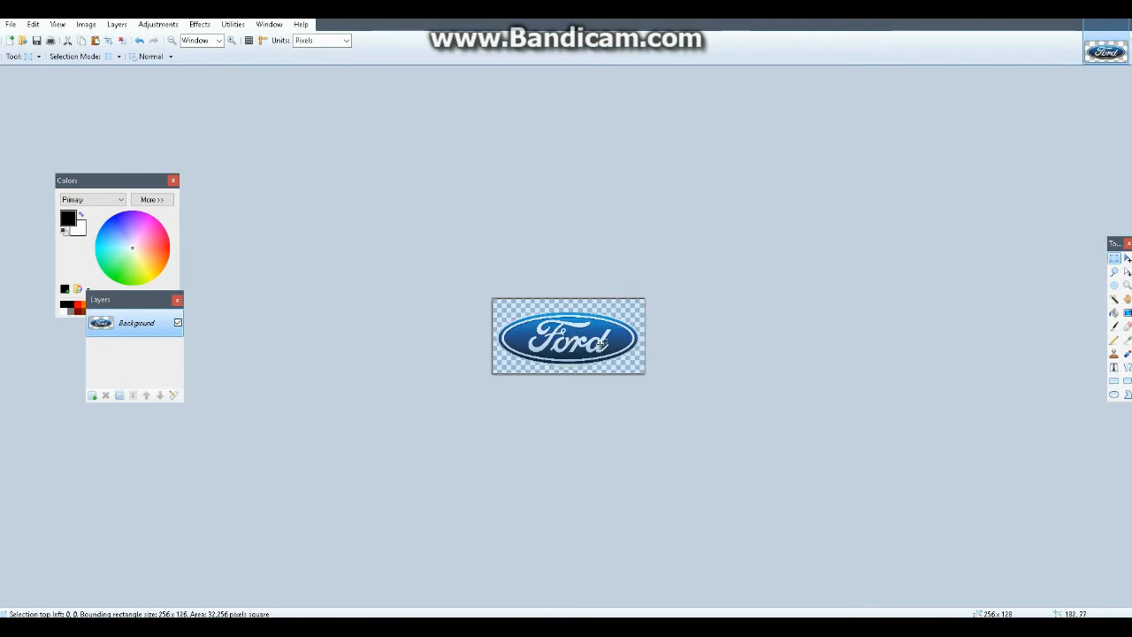
pyautogui.moveTo(534, 308)
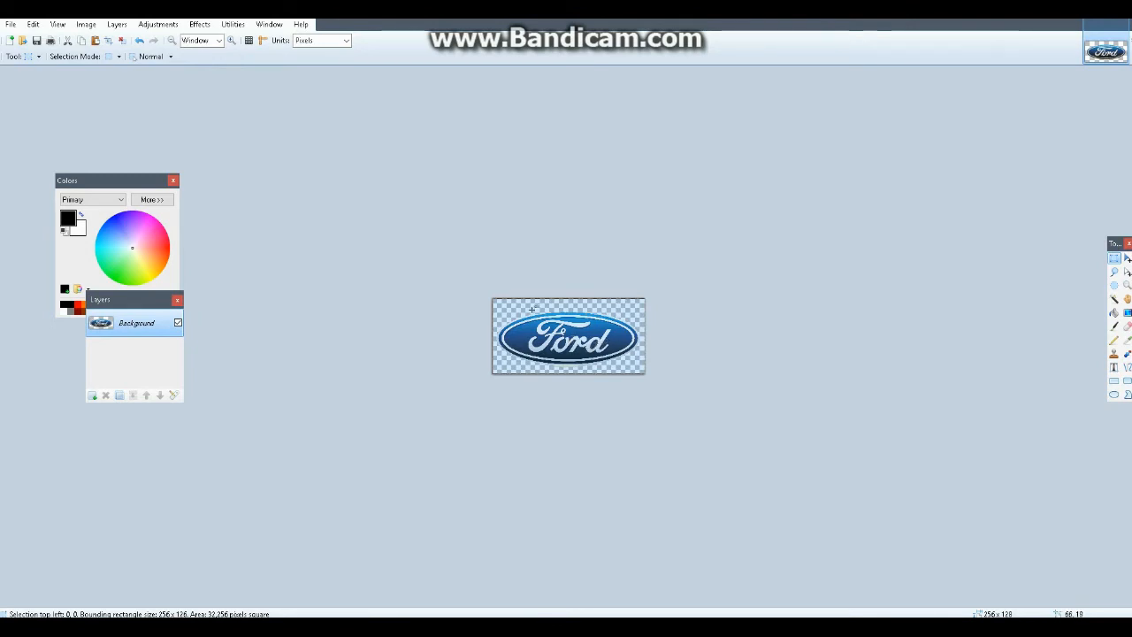
pyautogui.moveTo(546, 255)
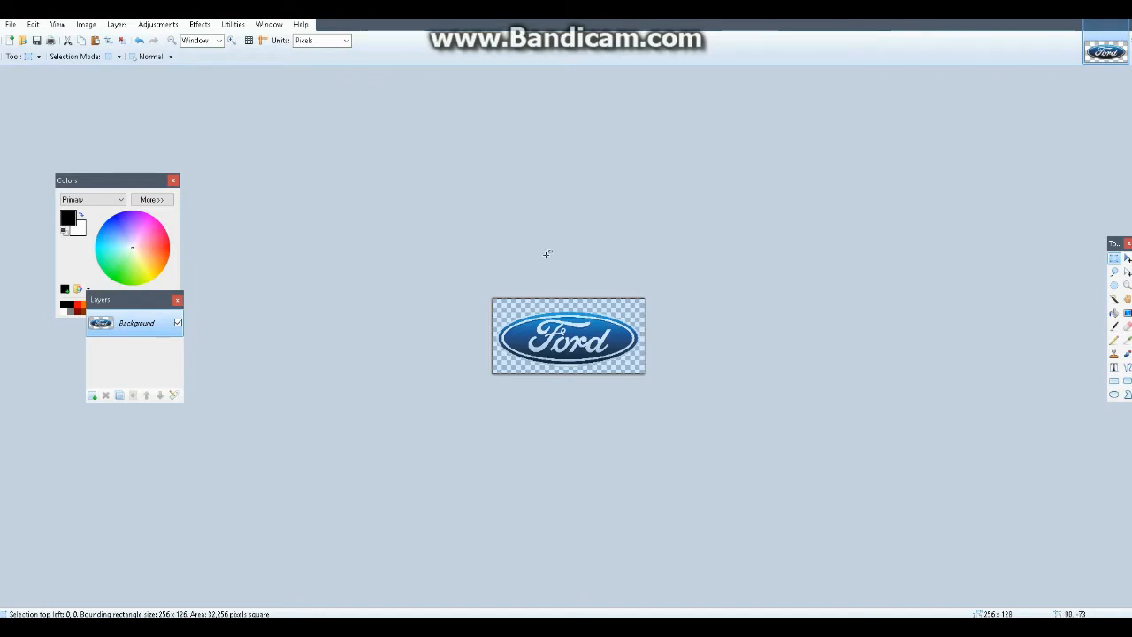
pyautogui.moveTo(651, 591)
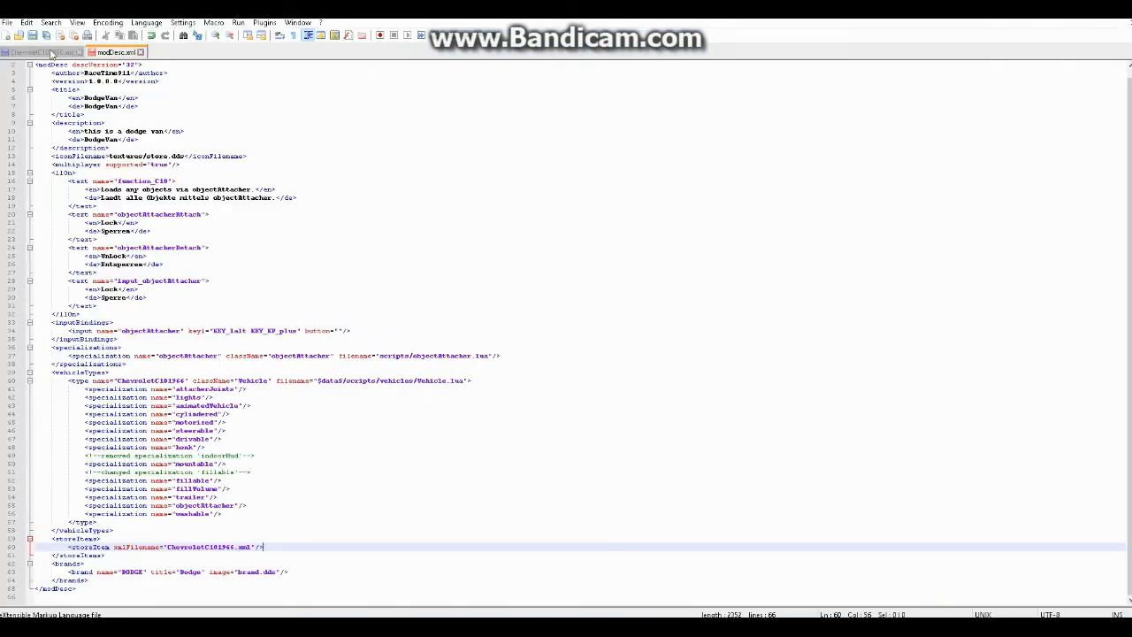
# Change the brand image attribute from textures/brand.dds to brand.dds
pyautogui.click(35, 52)
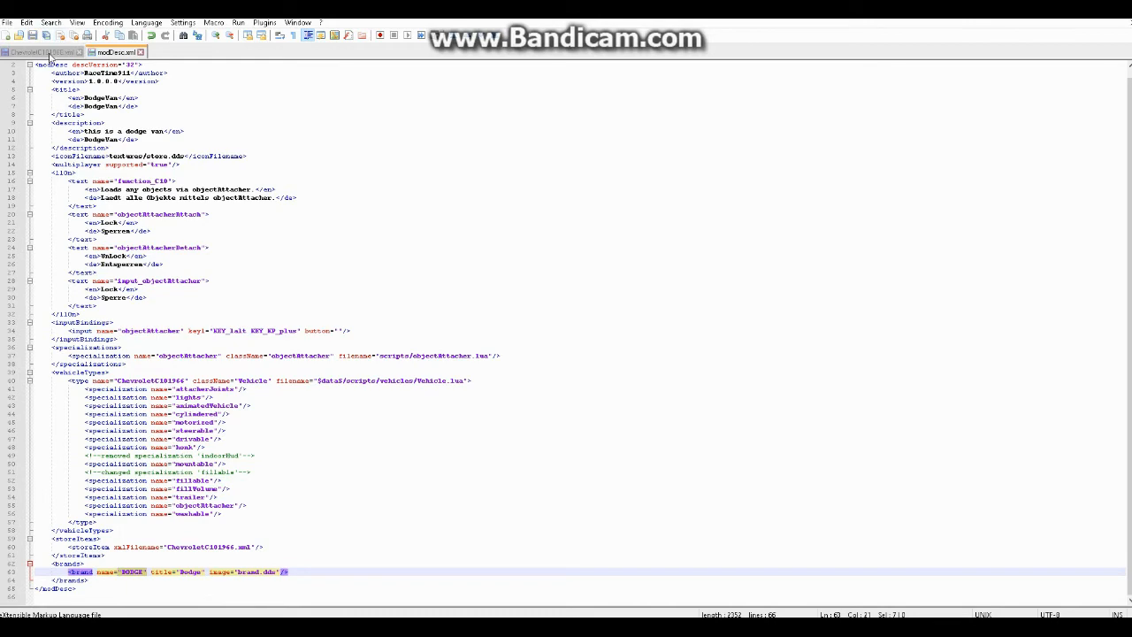
pyautogui.click(35, 52)
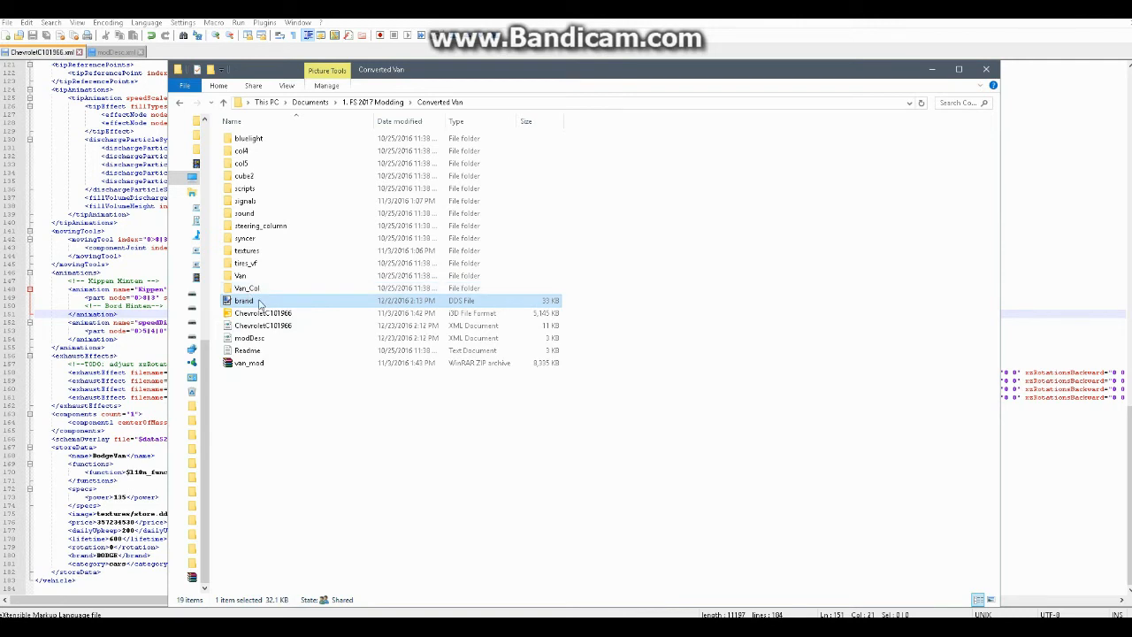
pyautogui.moveTo(273, 304)
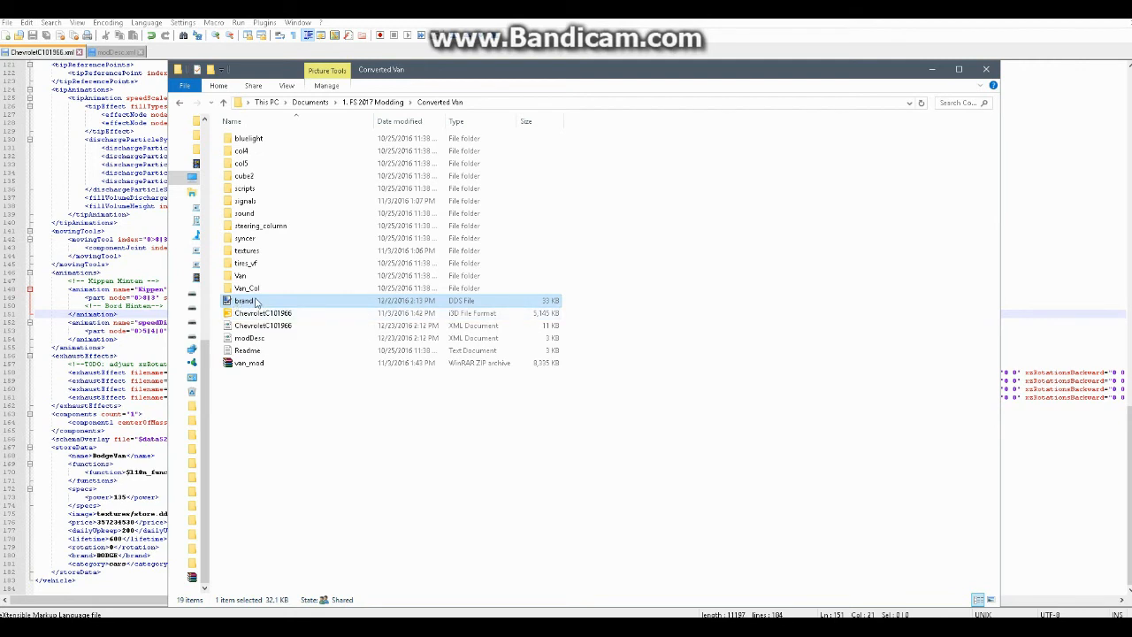
pyautogui.moveTo(247, 300)
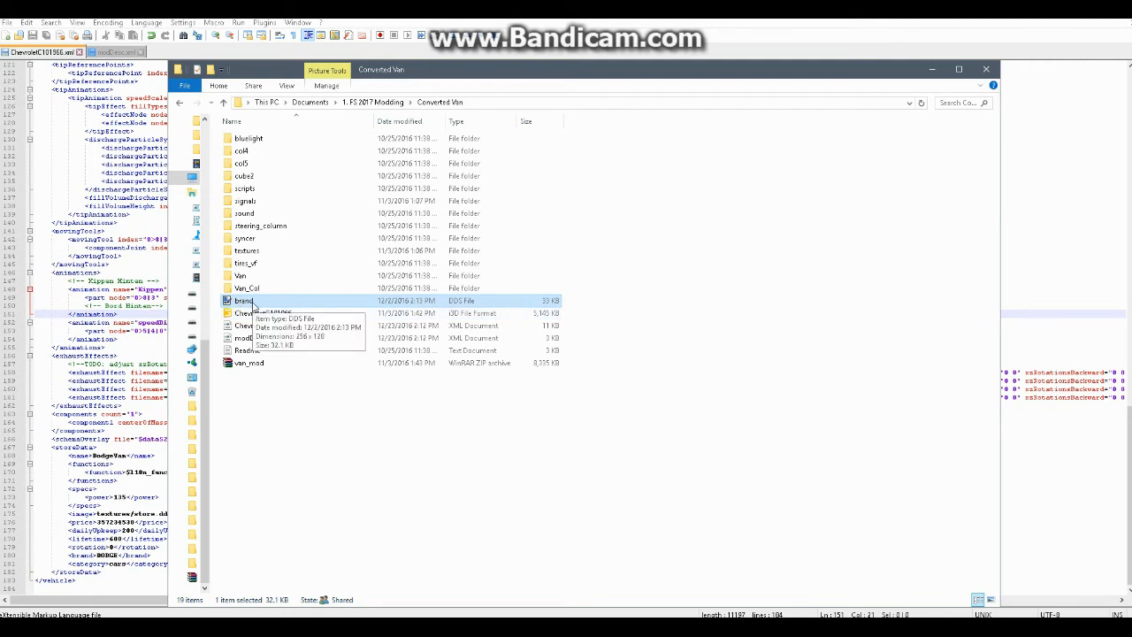